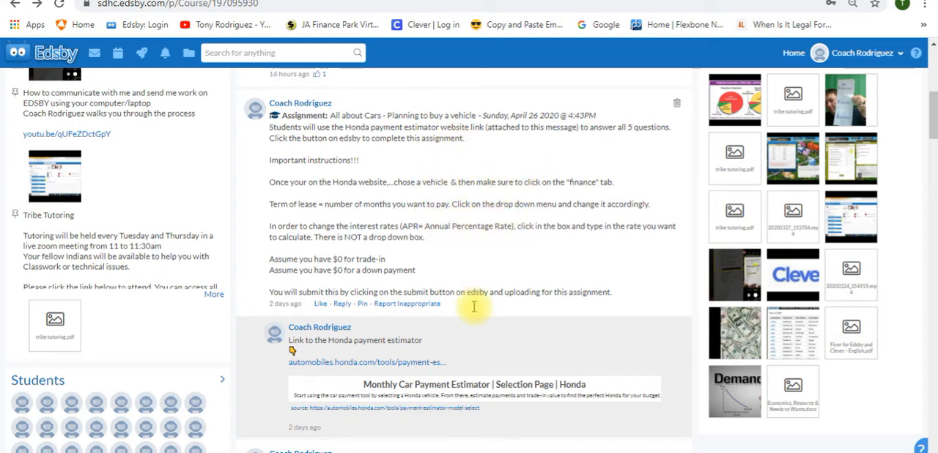
mouse_move(564, 443)
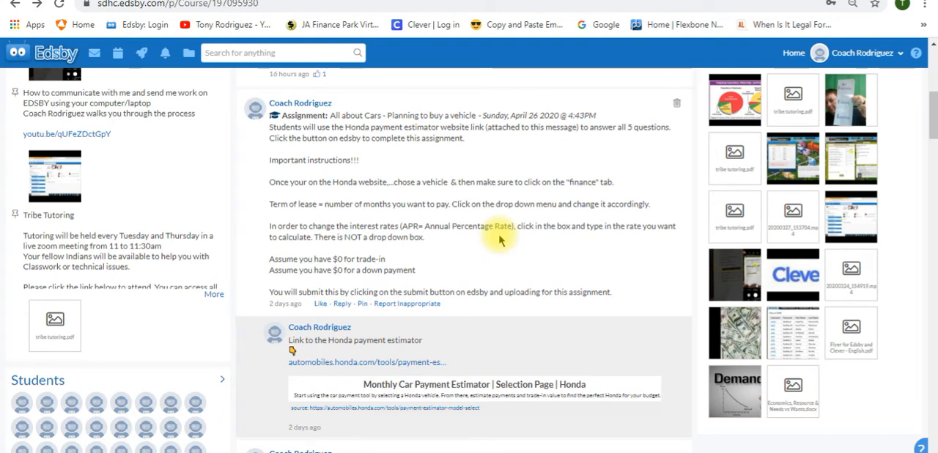
mouse_move(393, 247)
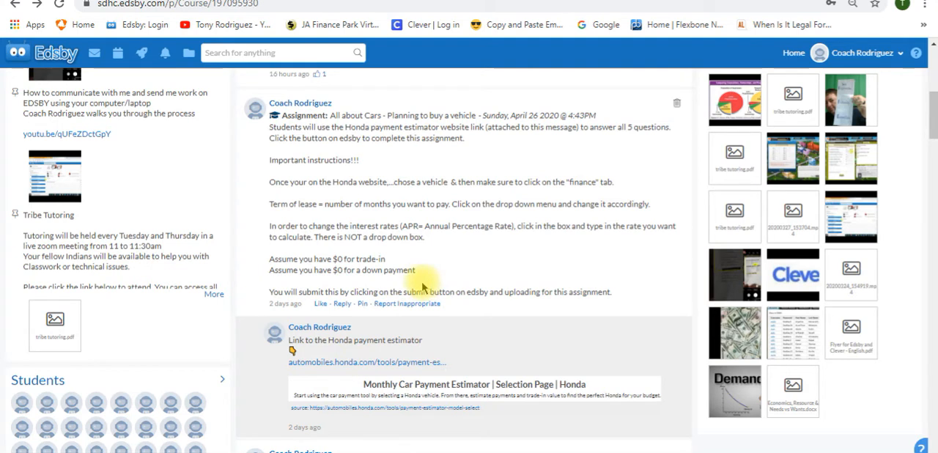
mouse_move(506, 285)
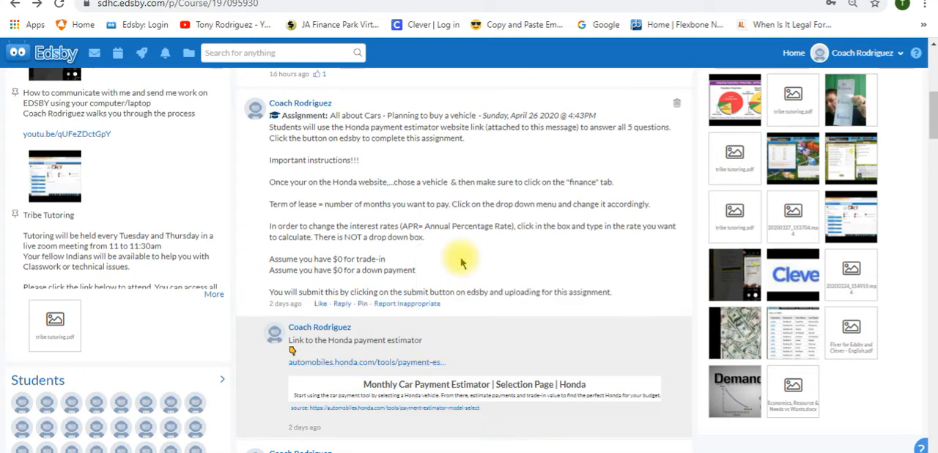
- Open the Honda payment estimator link and browse down through the car and SUV lineup
left_click(363, 362)
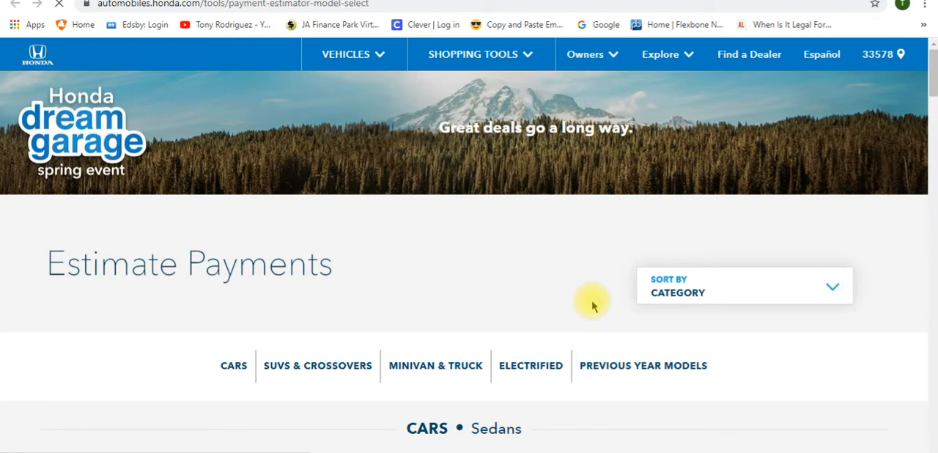
scroll("down", 3)
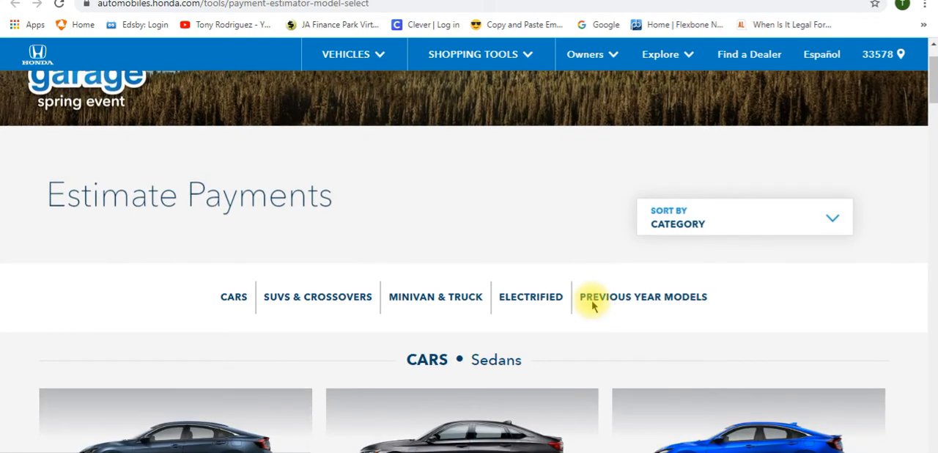
scroll("down", 3)
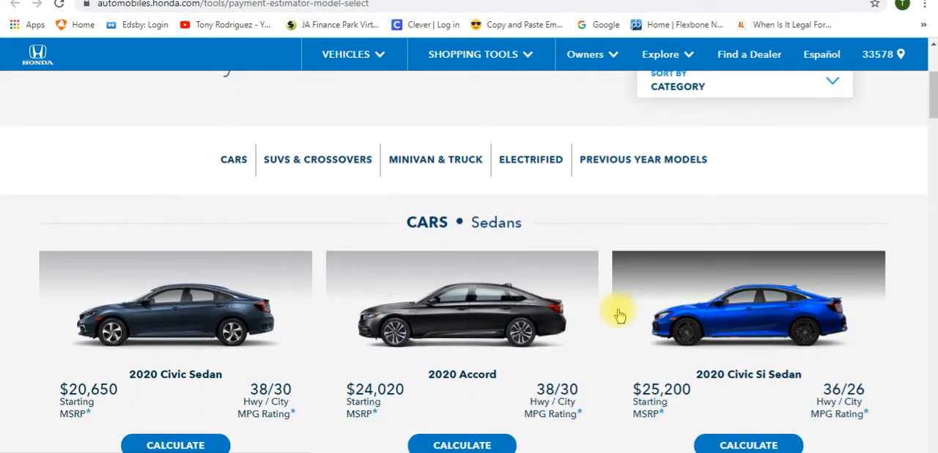
scroll("down", 3)
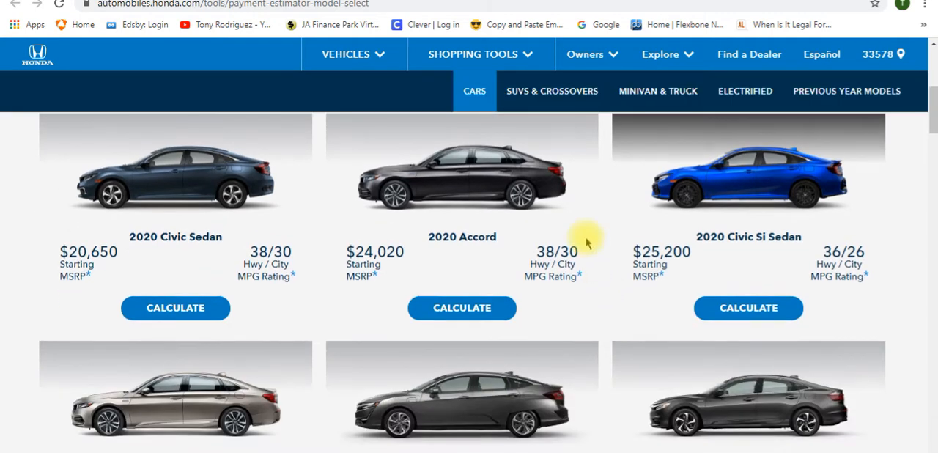
scroll("down", 3)
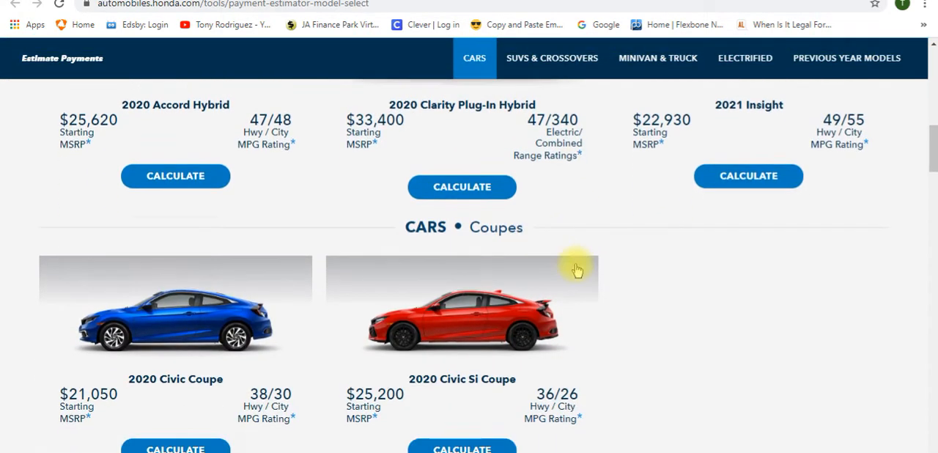
- Continue down to the Minivan & Truck section showing the 2020 Ridgeline
left_click(551, 58)
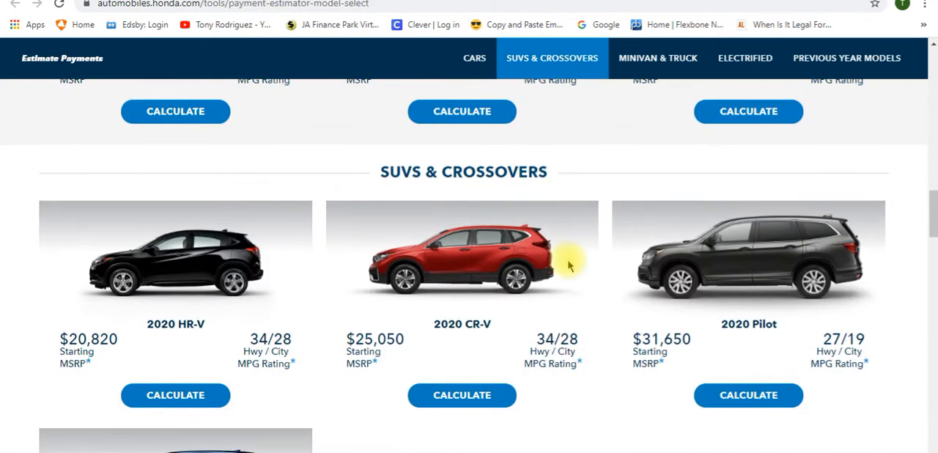
scroll("down", 3)
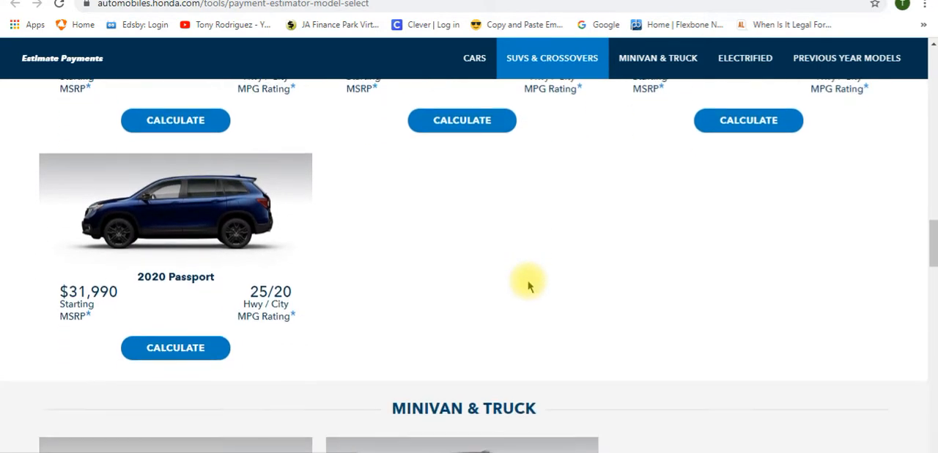
scroll("down", 3)
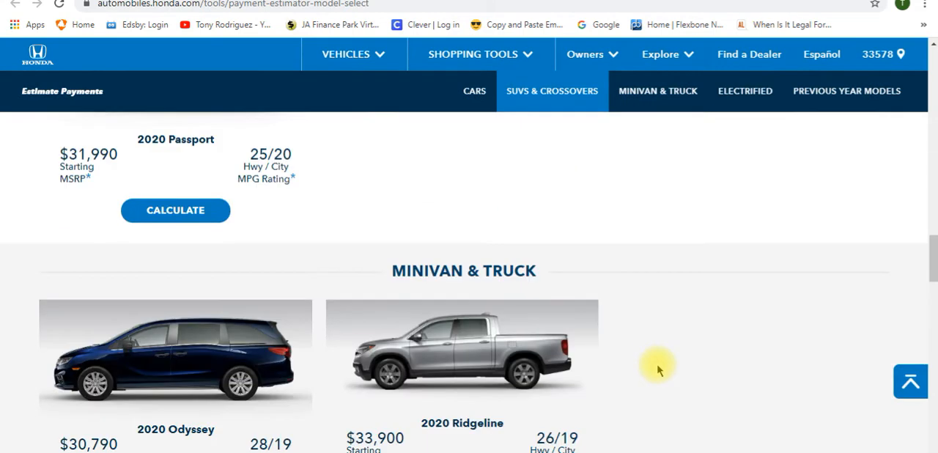
scroll("down", 3)
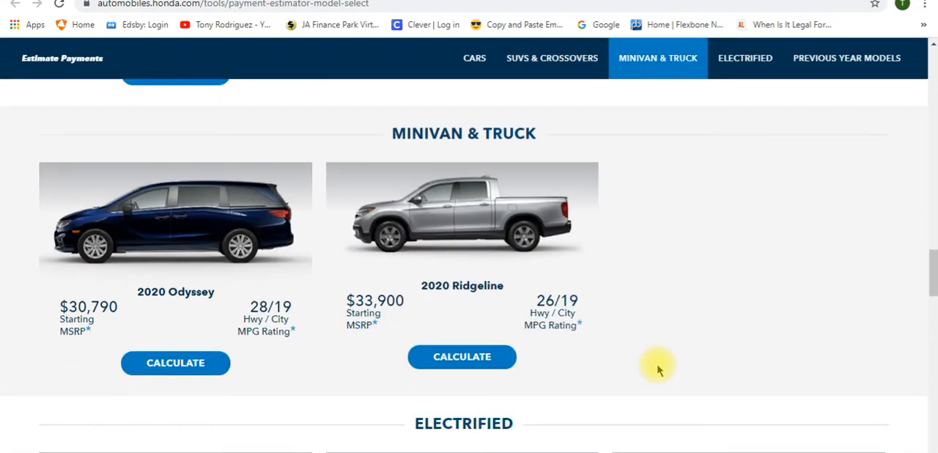
mouse_move(534, 395)
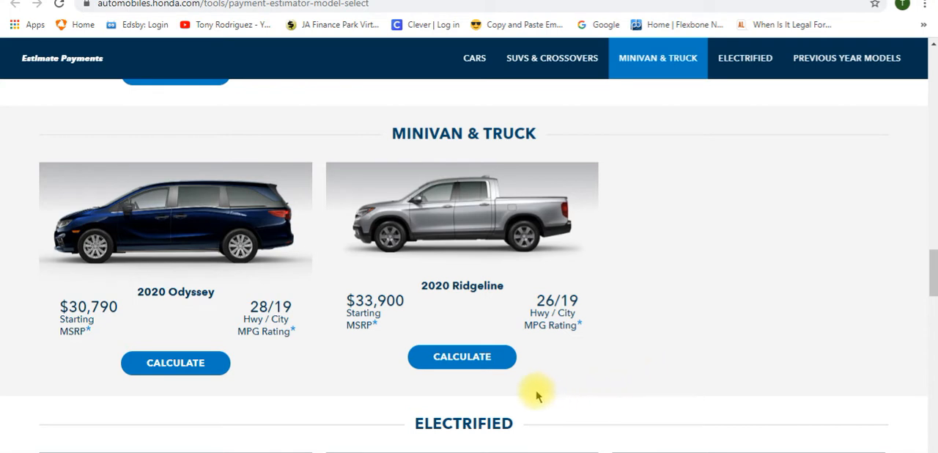
mouse_move(463, 358)
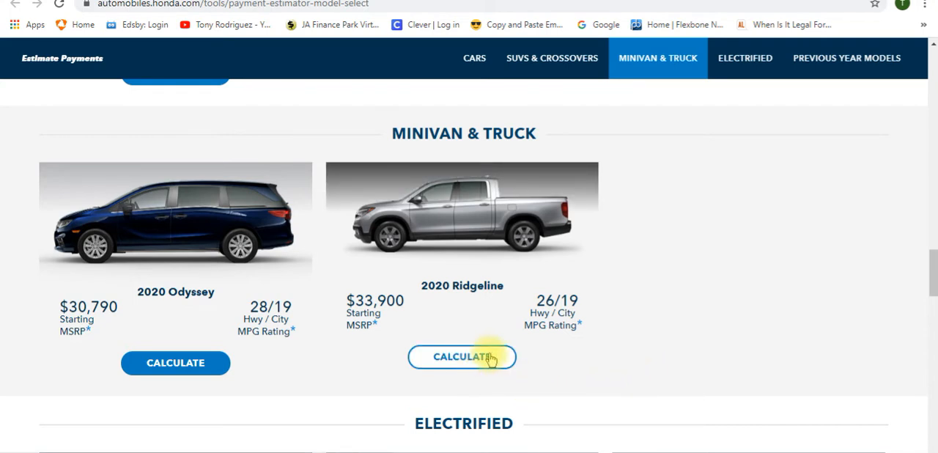
- Calculate payments for the 2020 Ridgeline Sport, showing the $497/month lease summary
left_click(462, 358)
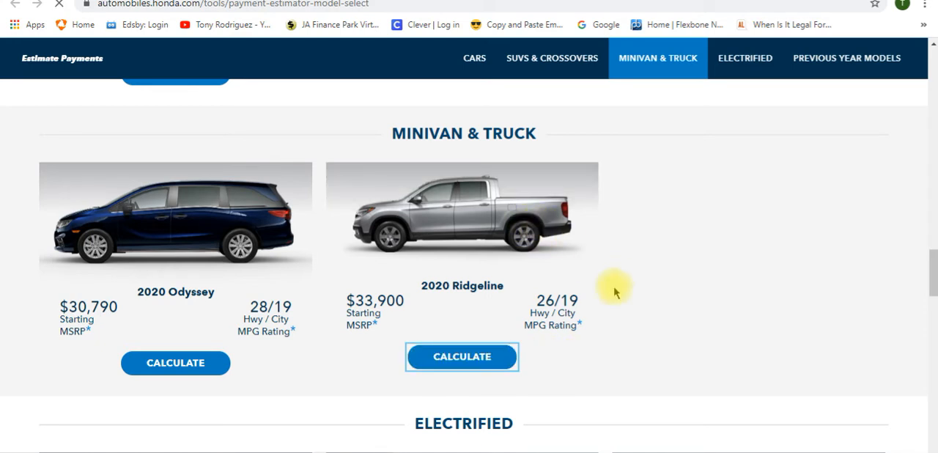
left_click(461, 357)
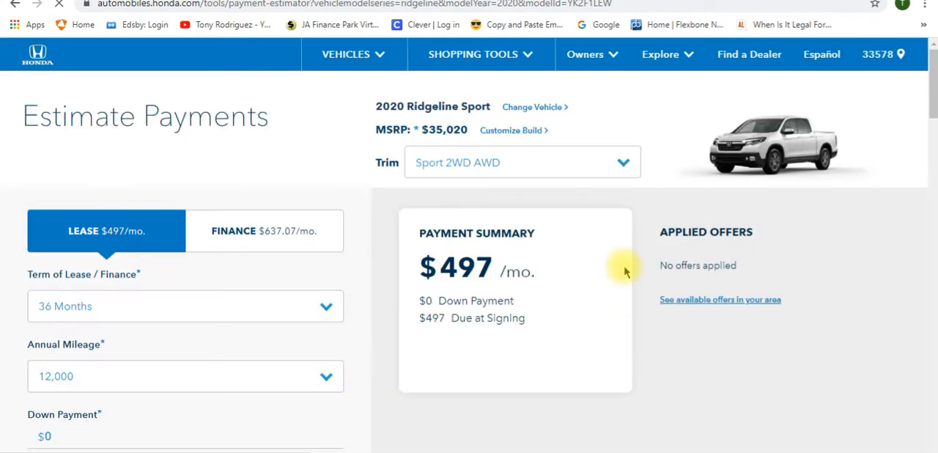
mouse_move(386, 430)
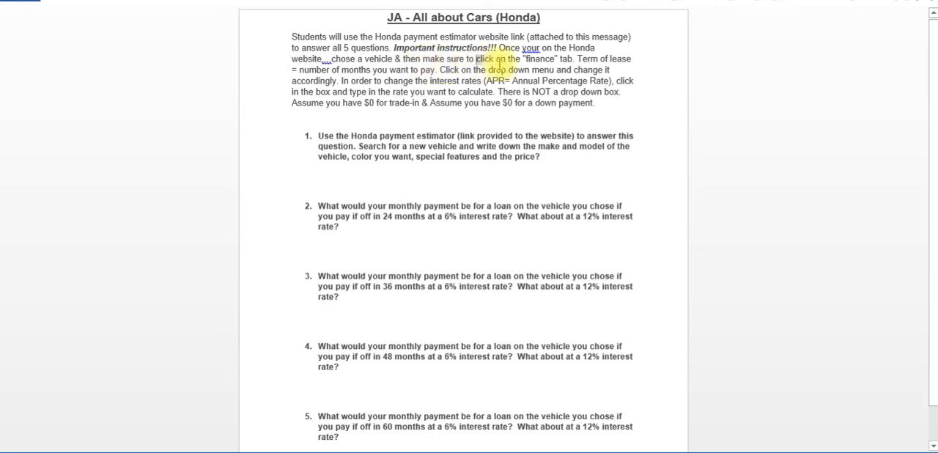
left_click_drag(475, 58, 575, 58)
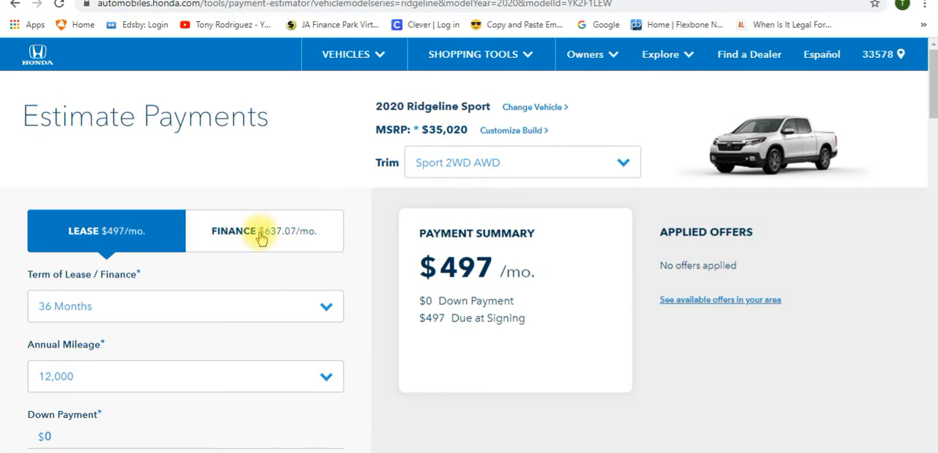
- Switch the Ridgeline Sport estimate to Finance: $637.07/month over 60 months at 3.50% APR
left_click(264, 232)
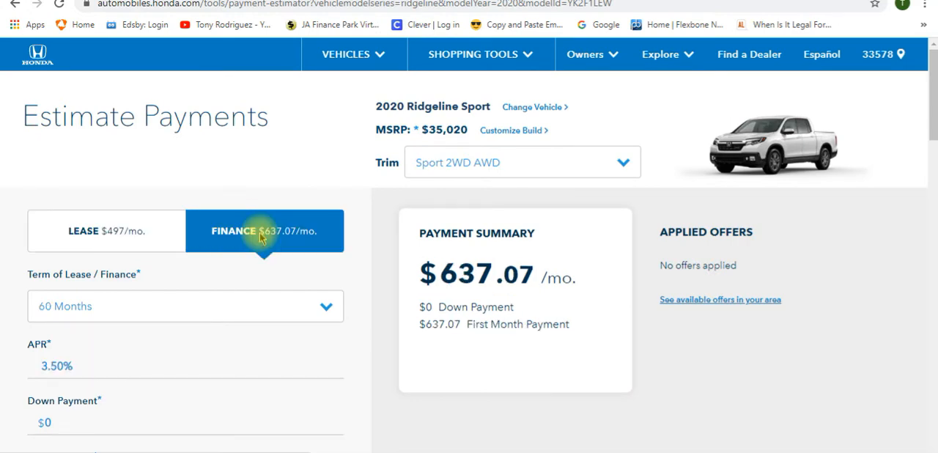
mouse_move(261, 239)
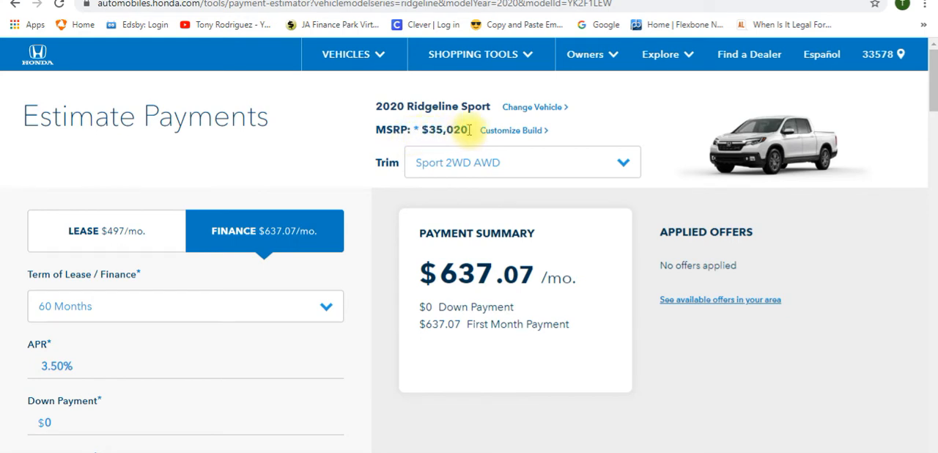
mouse_move(337, 203)
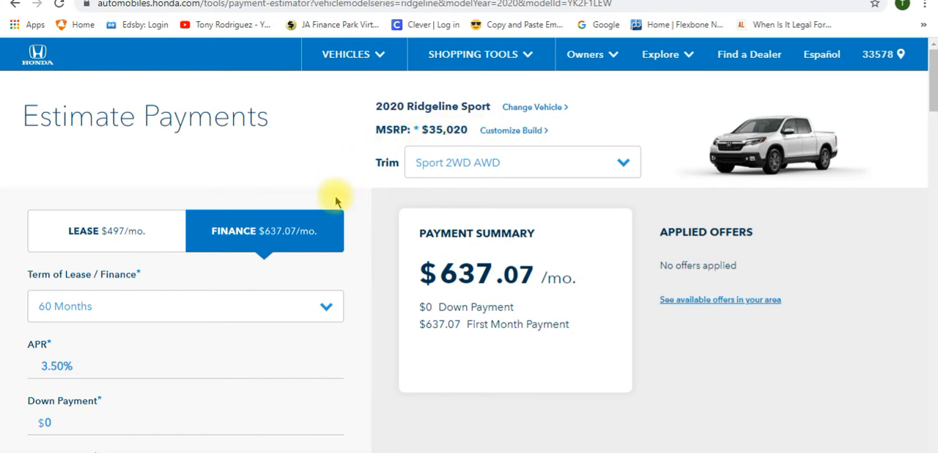
mouse_move(355, 199)
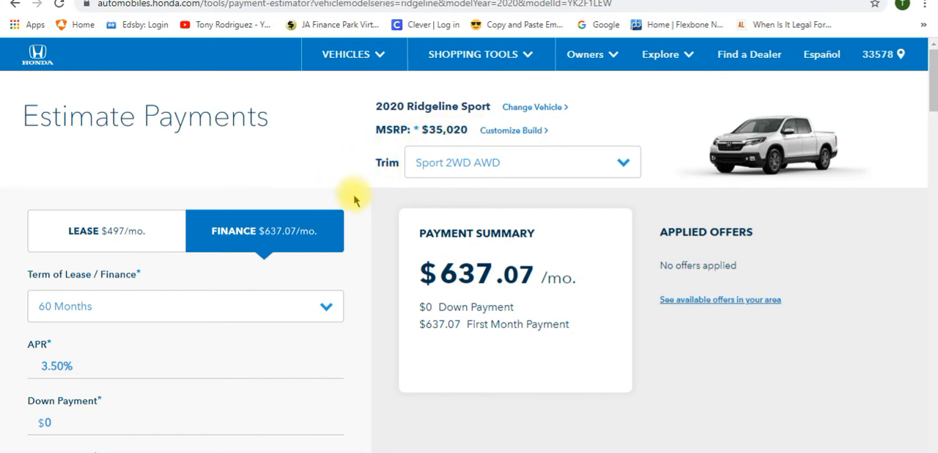
mouse_move(554, 183)
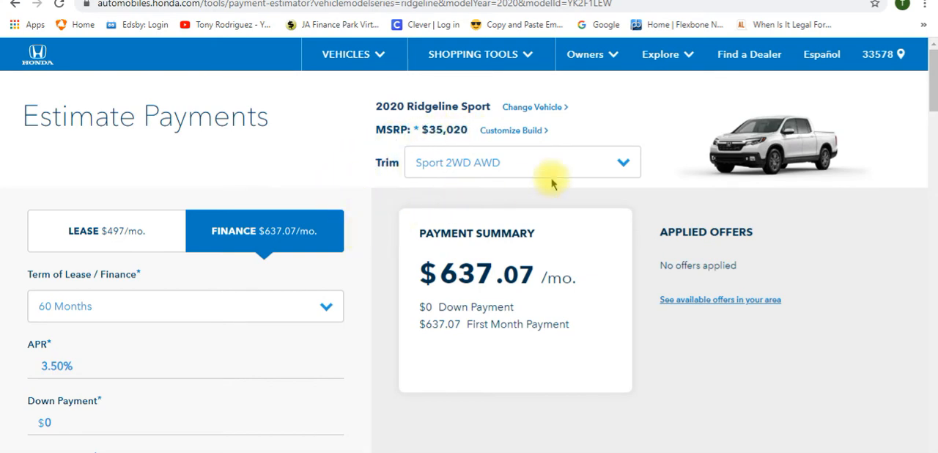
left_click(522, 163)
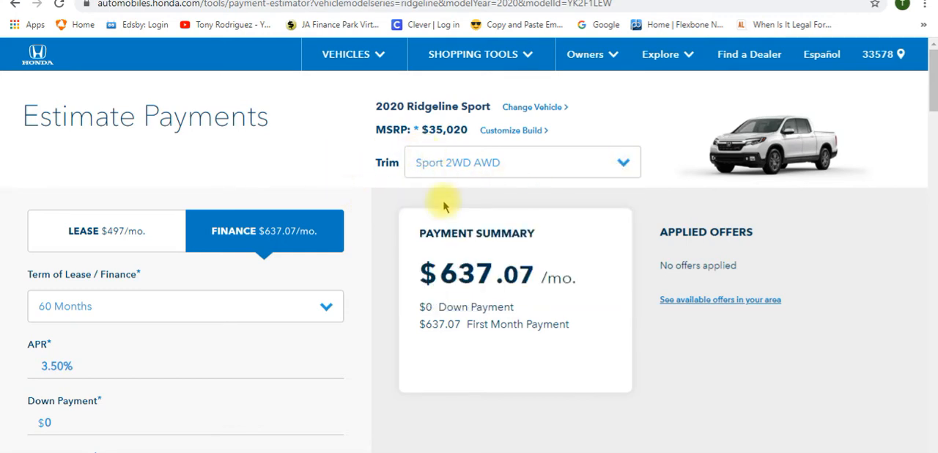
mouse_move(315, 289)
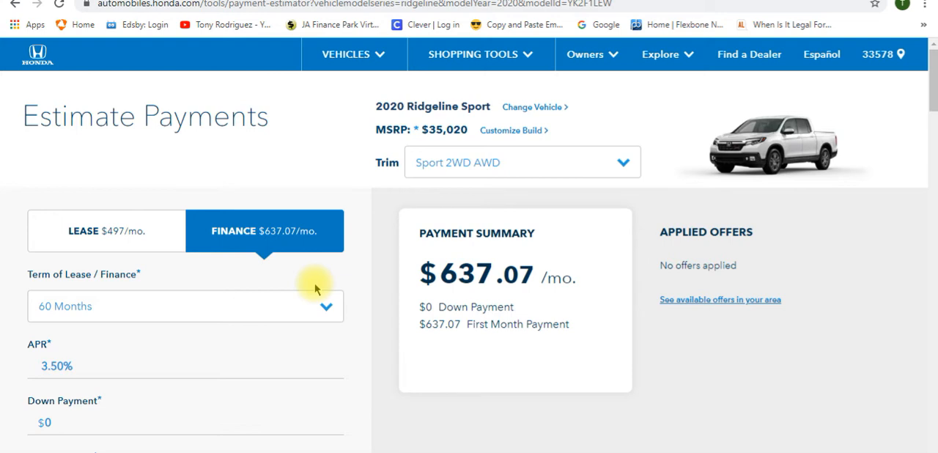
mouse_move(499, 162)
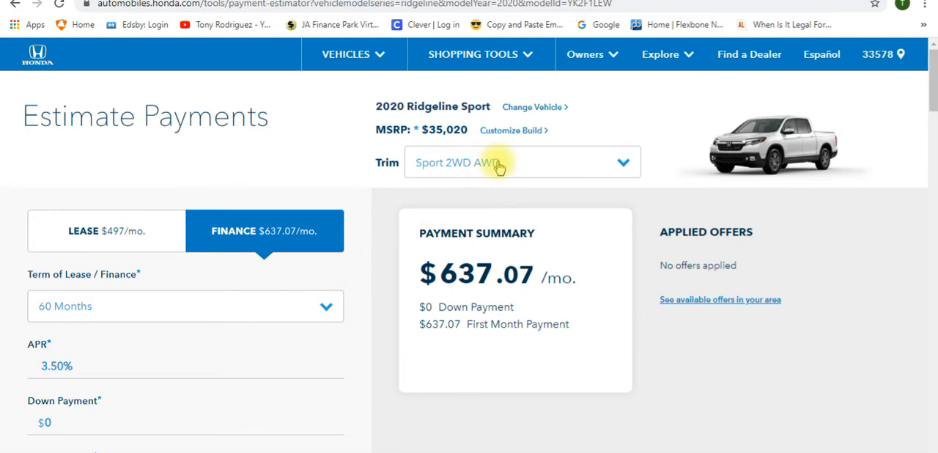
mouse_move(390, 233)
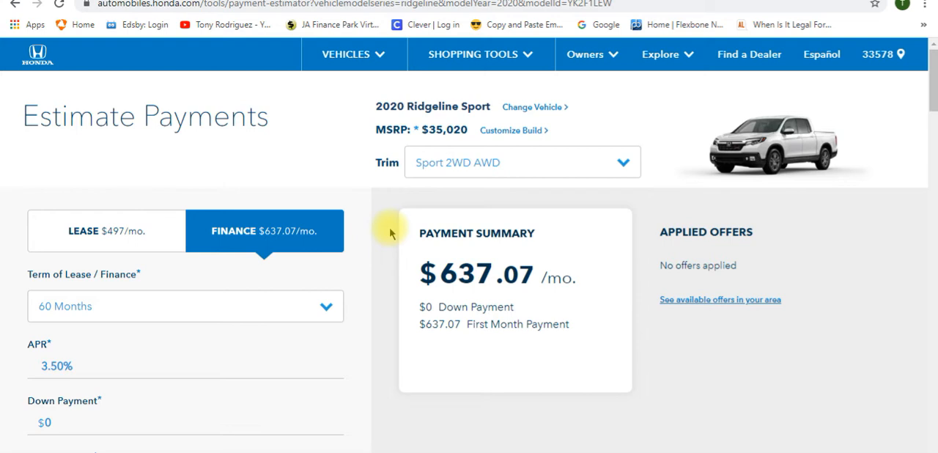
mouse_move(352, 261)
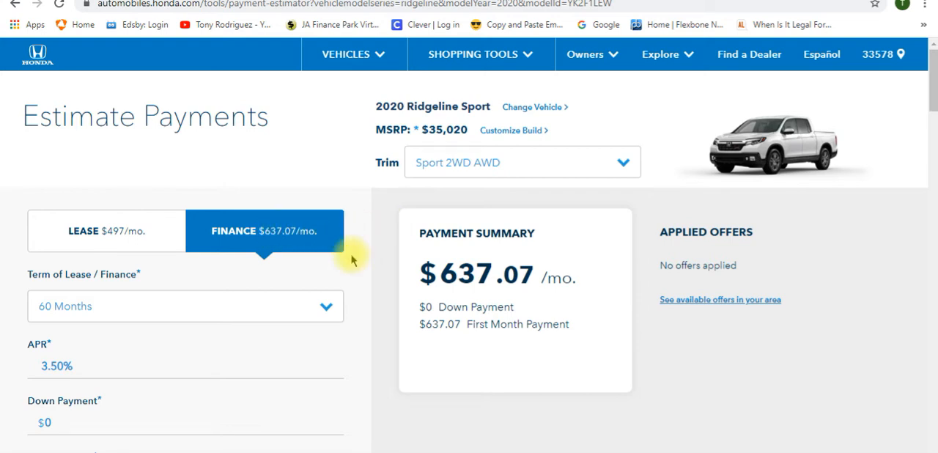
scroll("down", 3)
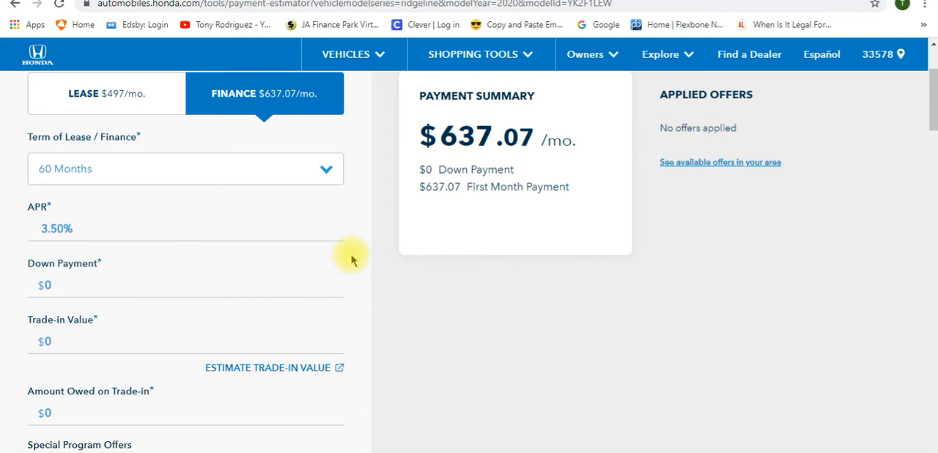
- Expand the Term of Lease / Finance list offering 24 to 60 months
left_click(184, 168)
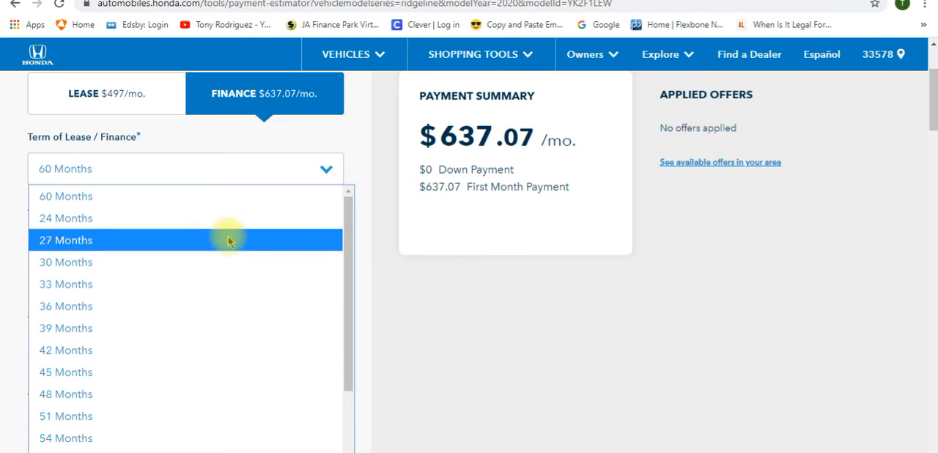
mouse_move(241, 259)
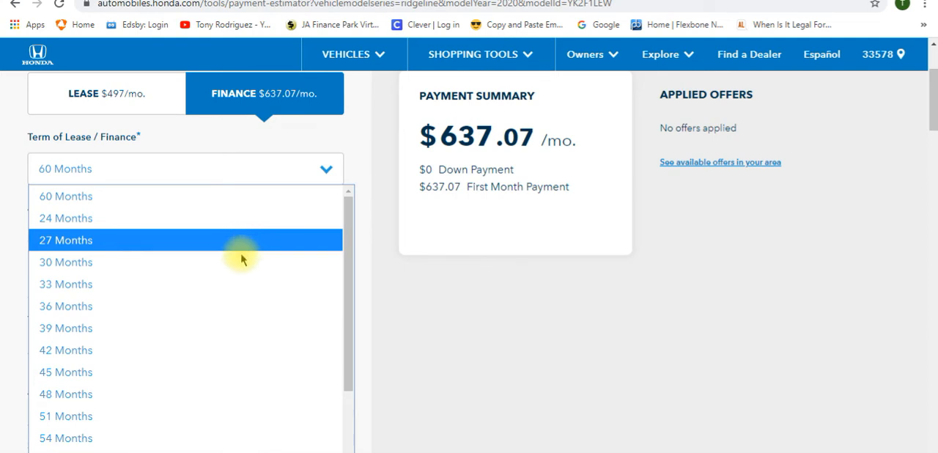
mouse_move(143, 216)
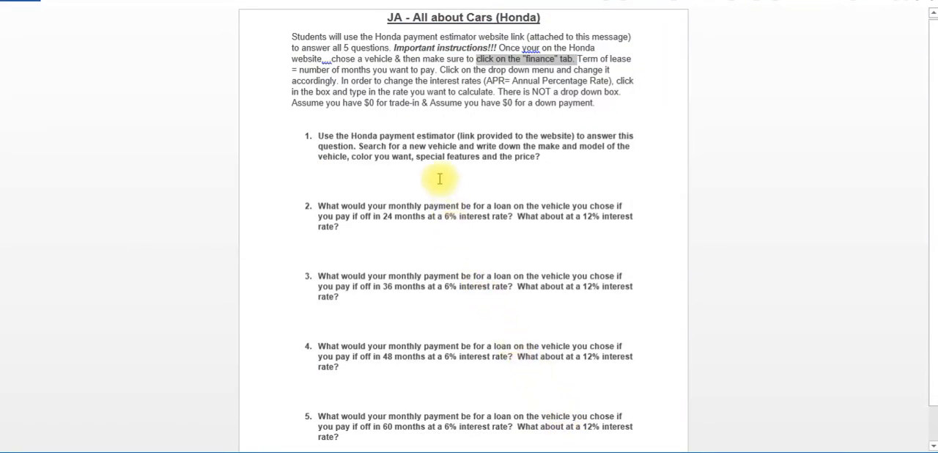
mouse_move(417, 282)
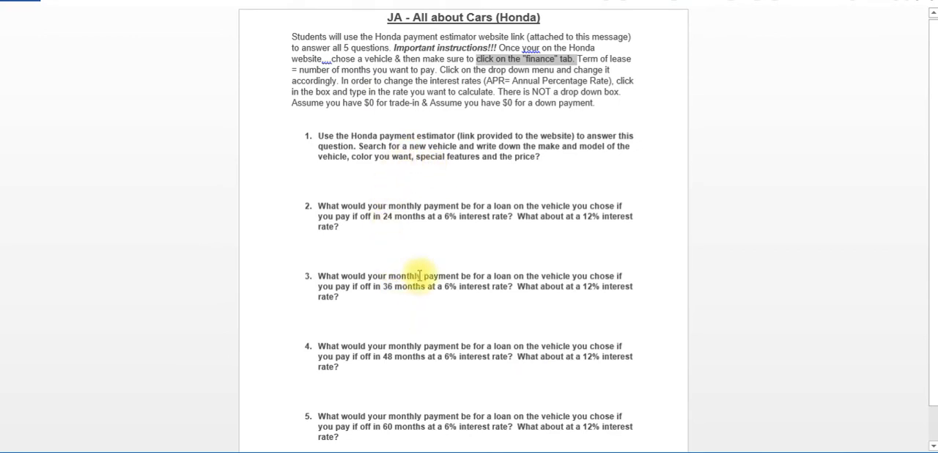
mouse_move(381, 217)
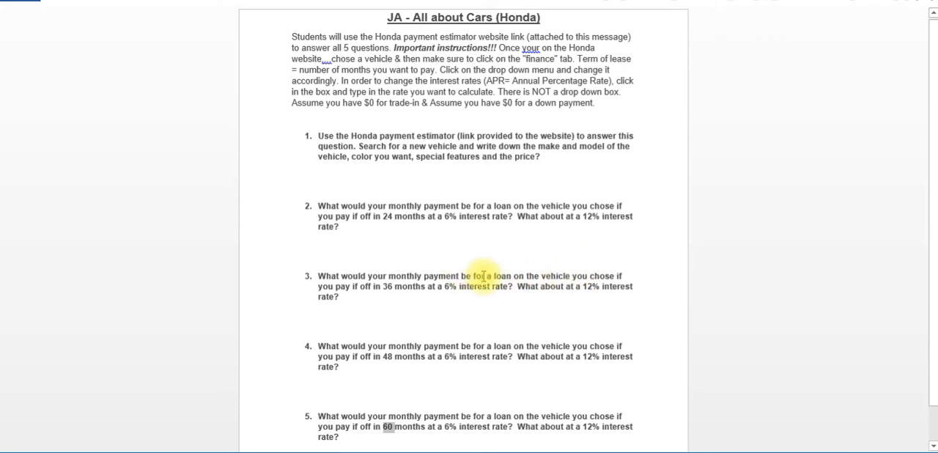
mouse_move(457, 242)
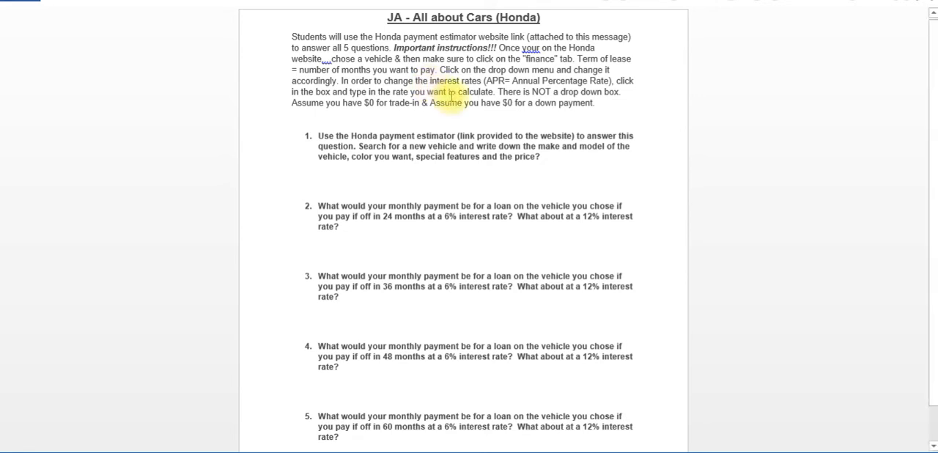
mouse_move(497, 155)
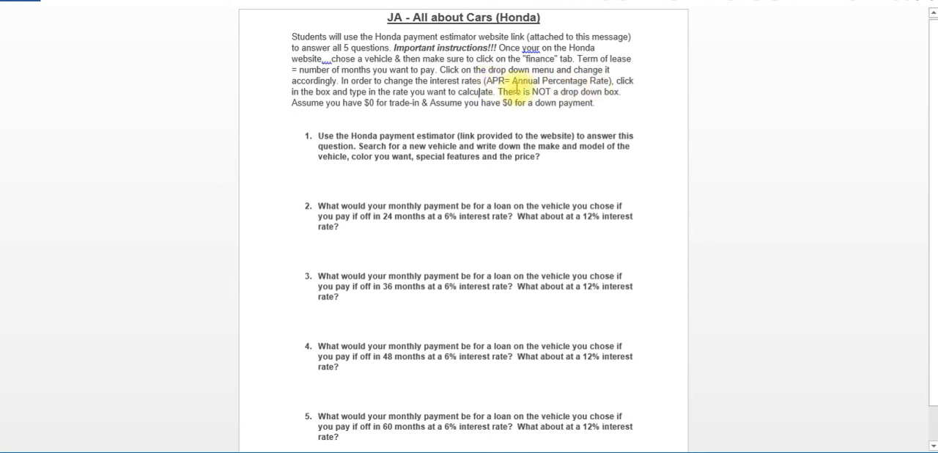
double_click(525, 81)
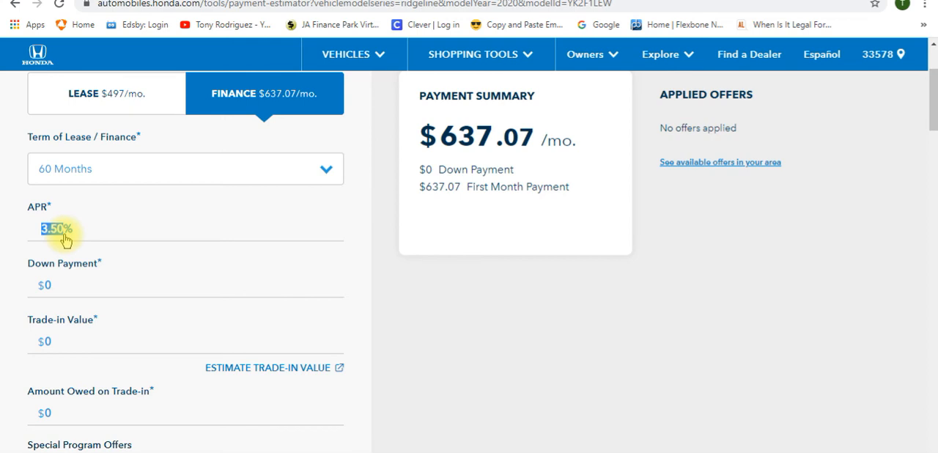
- Set APR to 6% and the term to 24 months, giving $1,552.11 per month
type("6%")
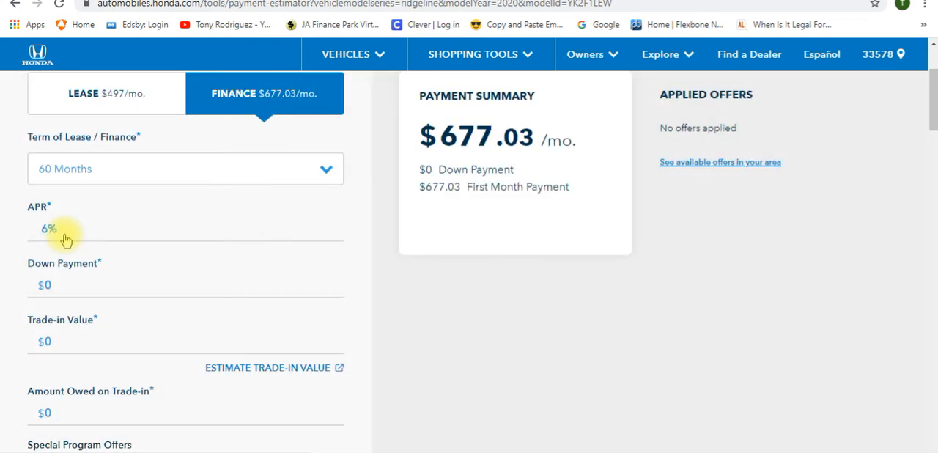
mouse_move(207, 243)
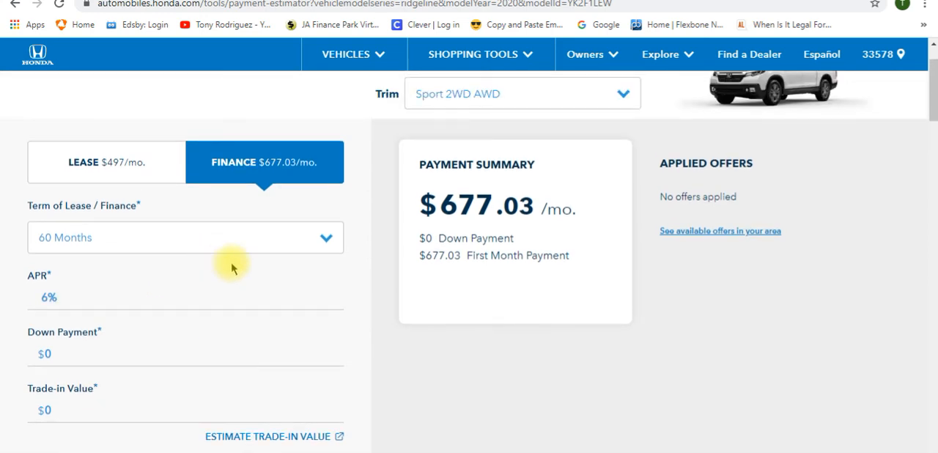
left_click(184, 235)
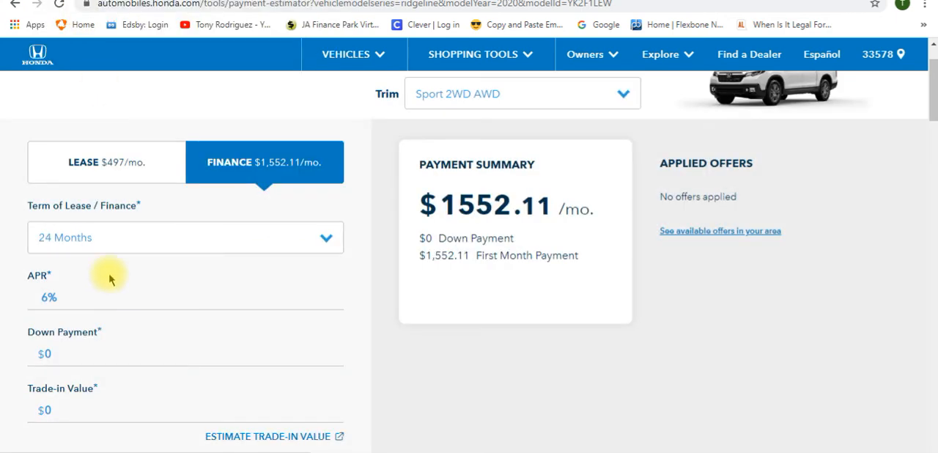
mouse_move(64, 302)
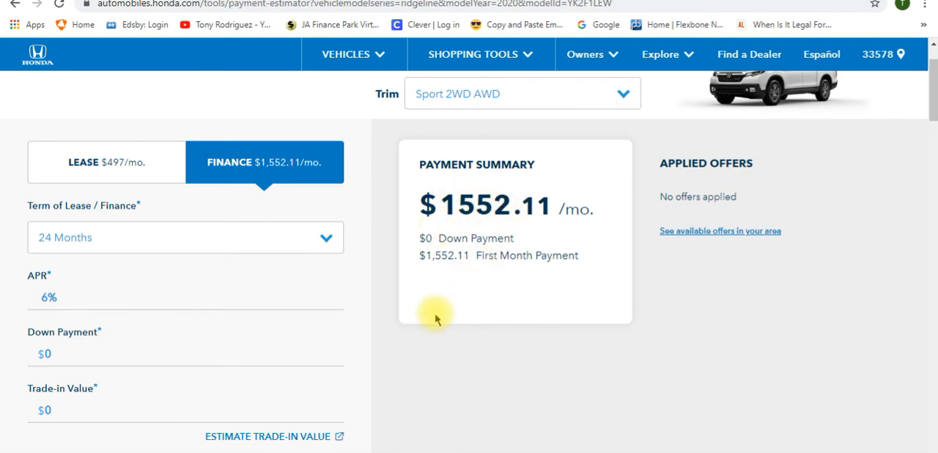
mouse_move(485, 321)
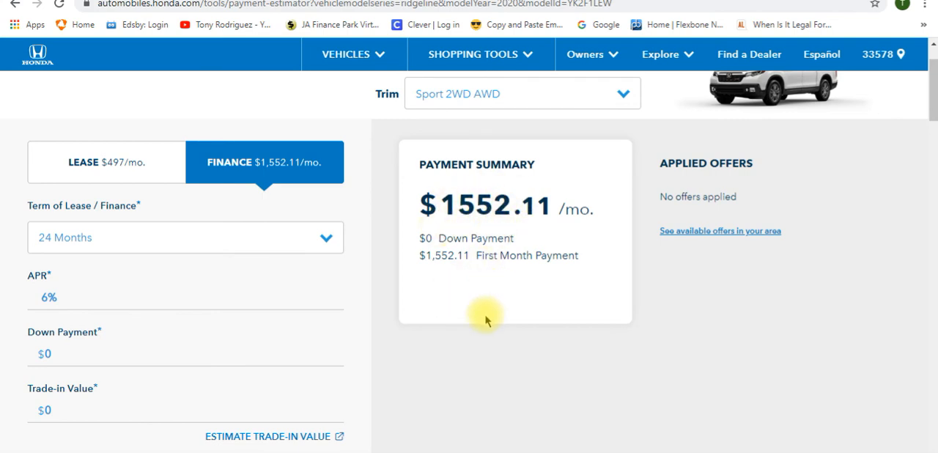
scroll("down", 3)
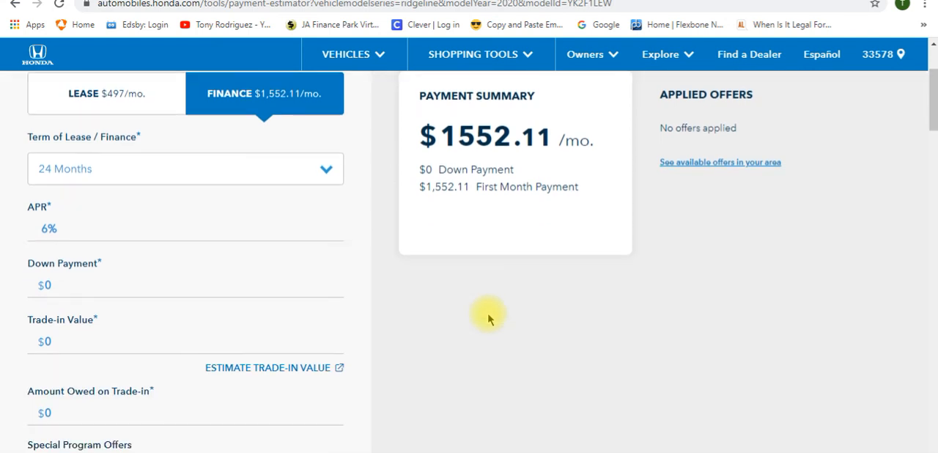
scroll("down", 3)
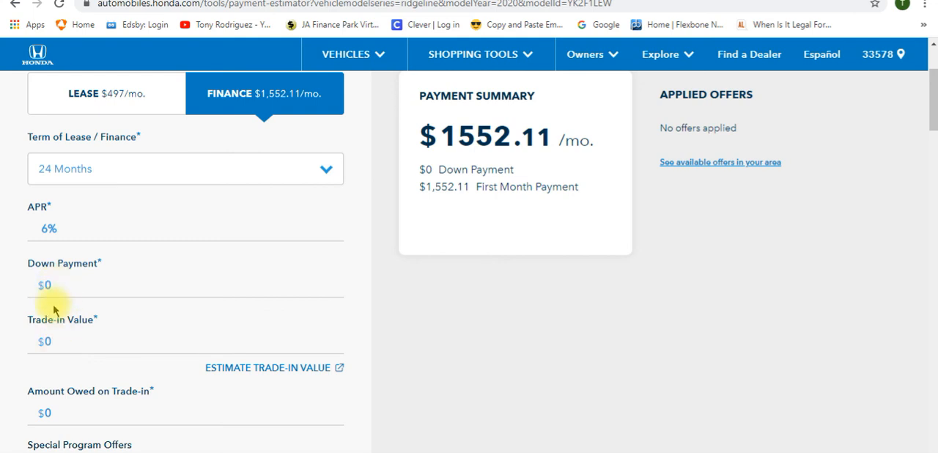
mouse_move(62, 299)
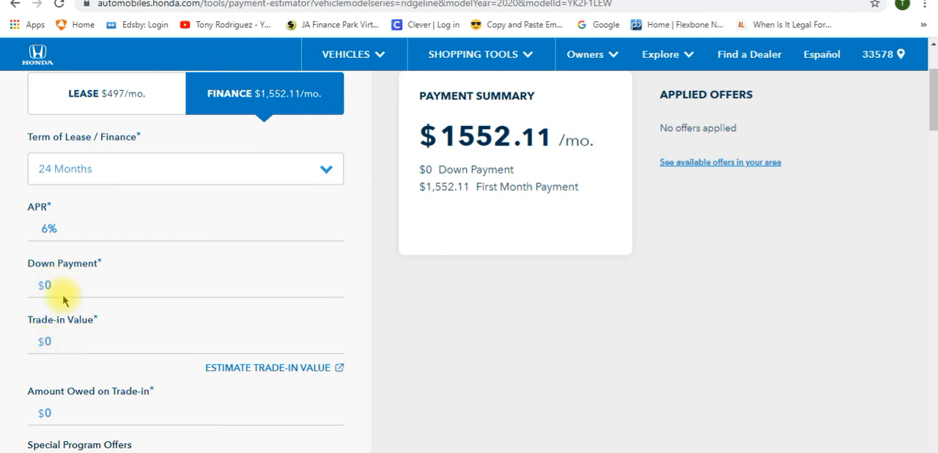
mouse_move(73, 293)
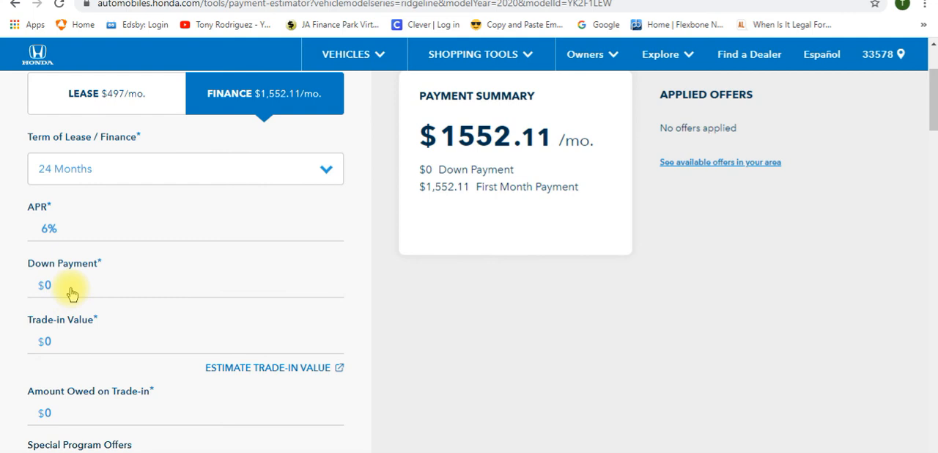
mouse_move(91, 299)
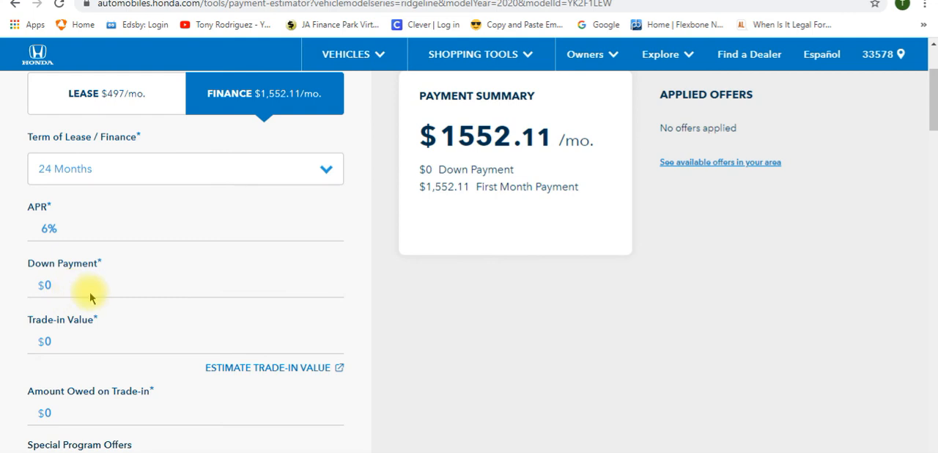
mouse_move(501, 149)
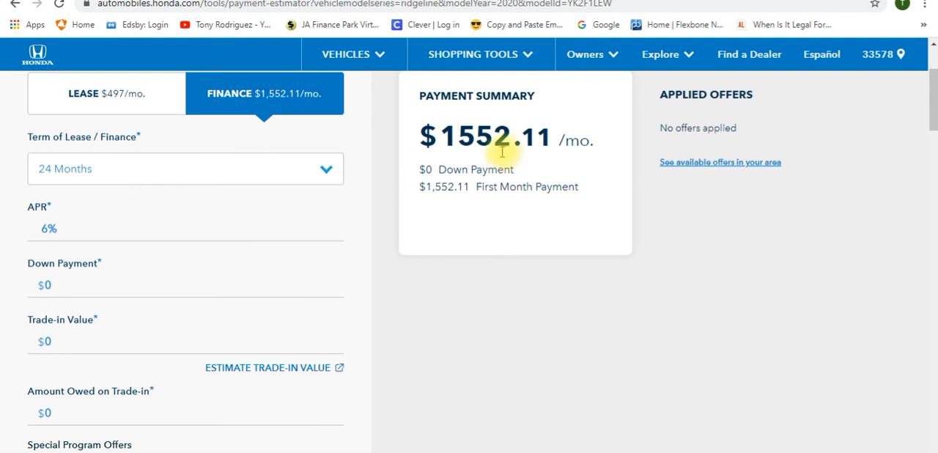
mouse_move(70, 345)
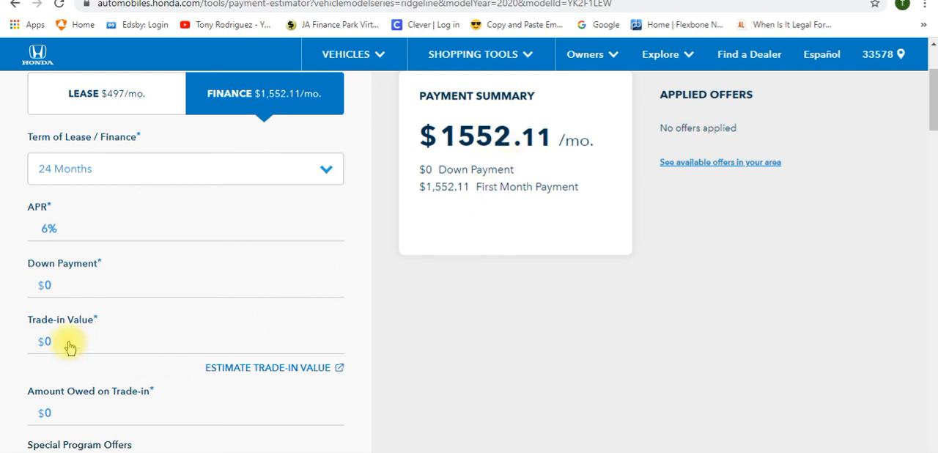
mouse_move(66, 350)
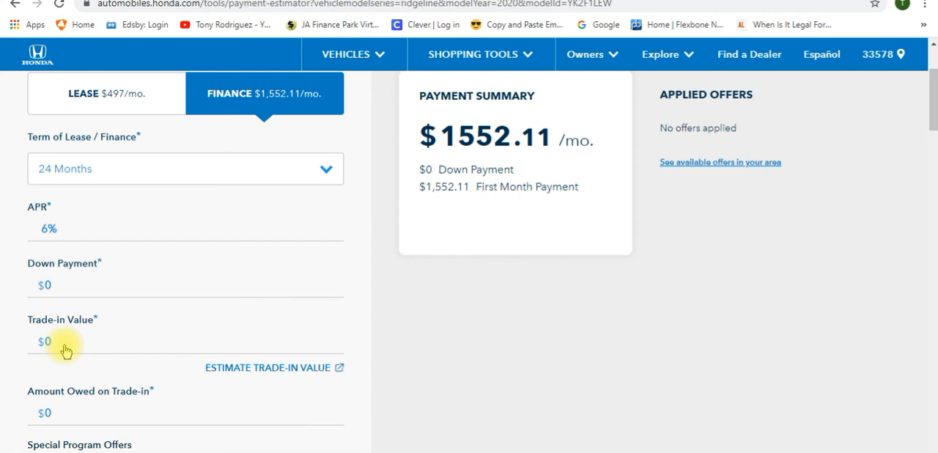
mouse_move(243, 338)
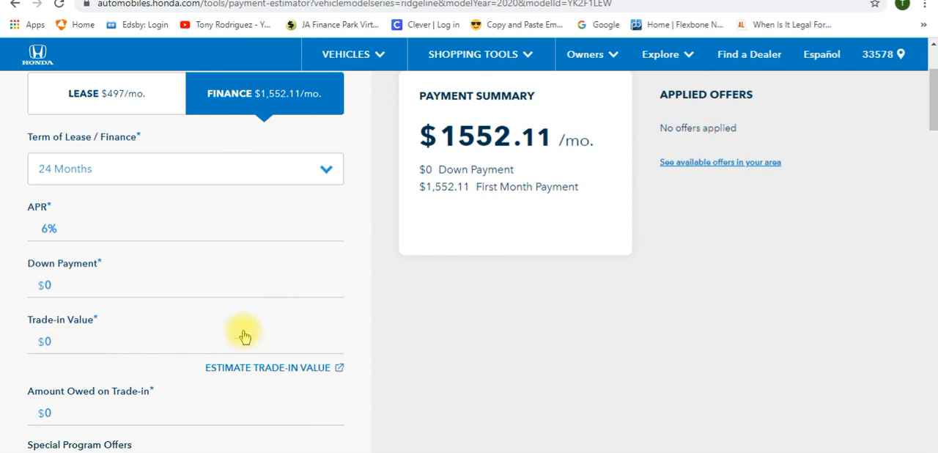
mouse_move(466, 163)
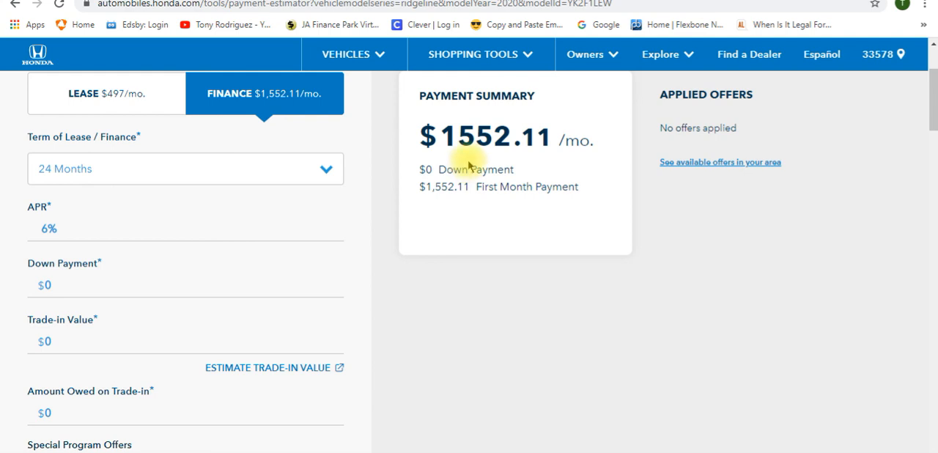
mouse_move(159, 337)
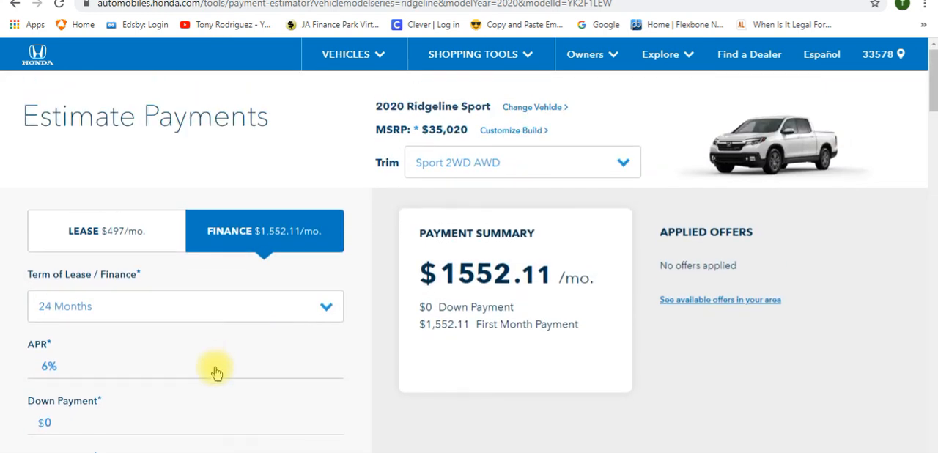
mouse_move(135, 416)
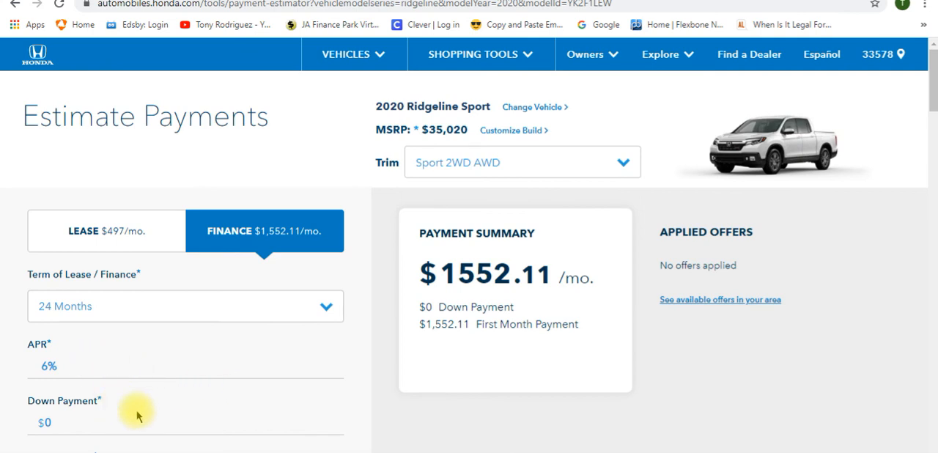
mouse_move(516, 264)
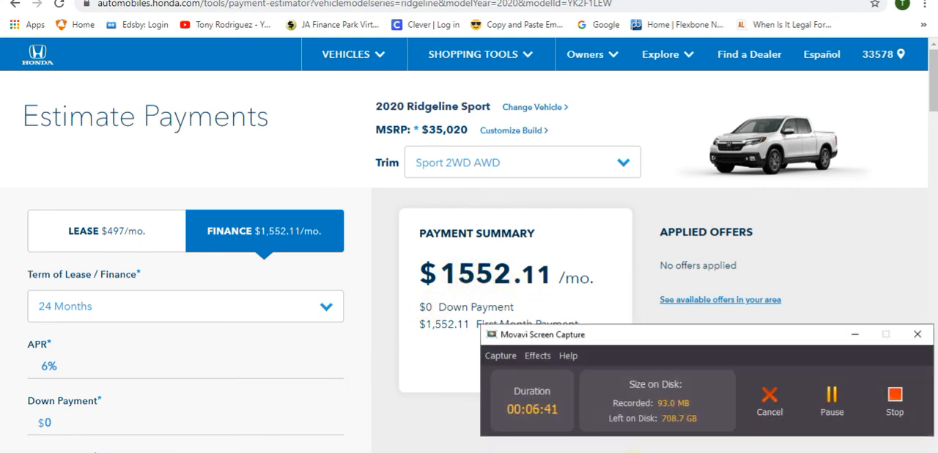
- Return to the Edsby All about Cars assignment post tab
left_click(855, 334)
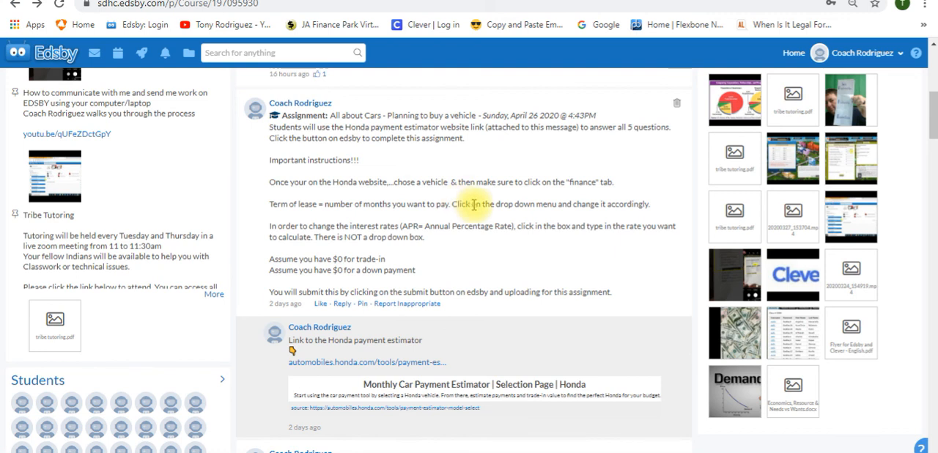
mouse_move(564, 378)
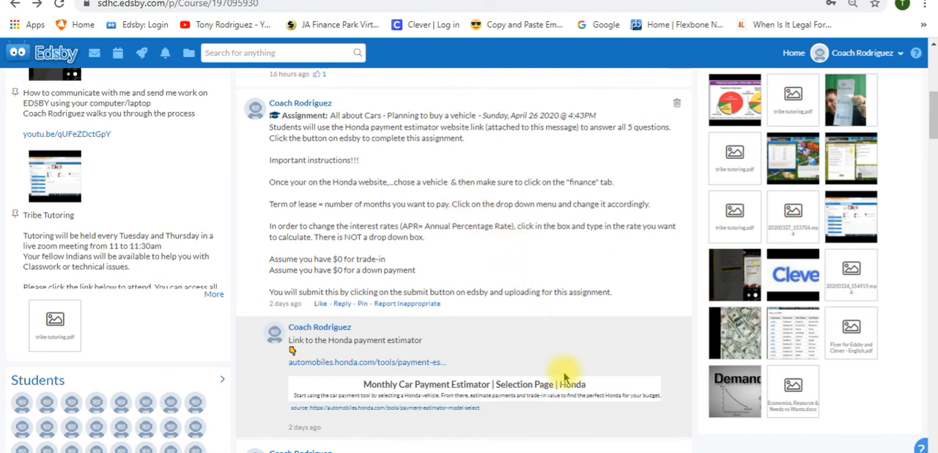